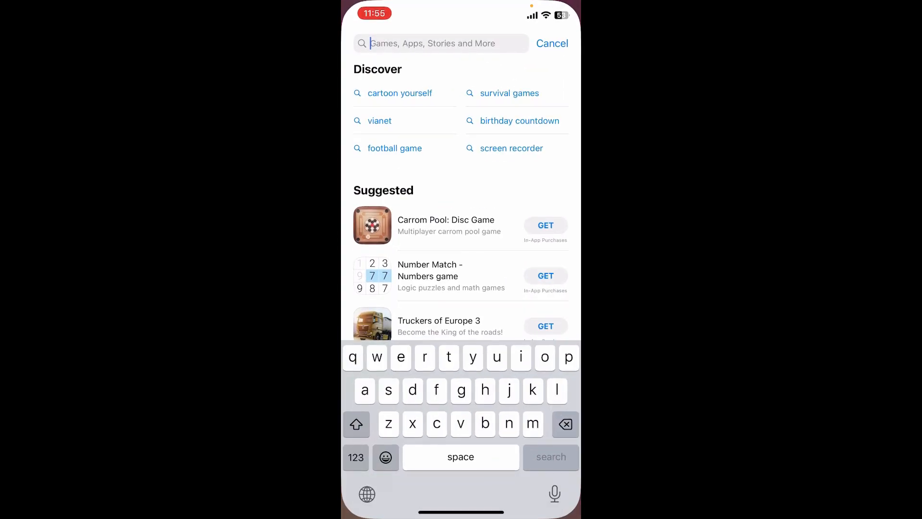
Search the App Store for 'atomic wallet' and open the Atomic Wallet app page
{"action": "type", "text": "atomic wallet"}
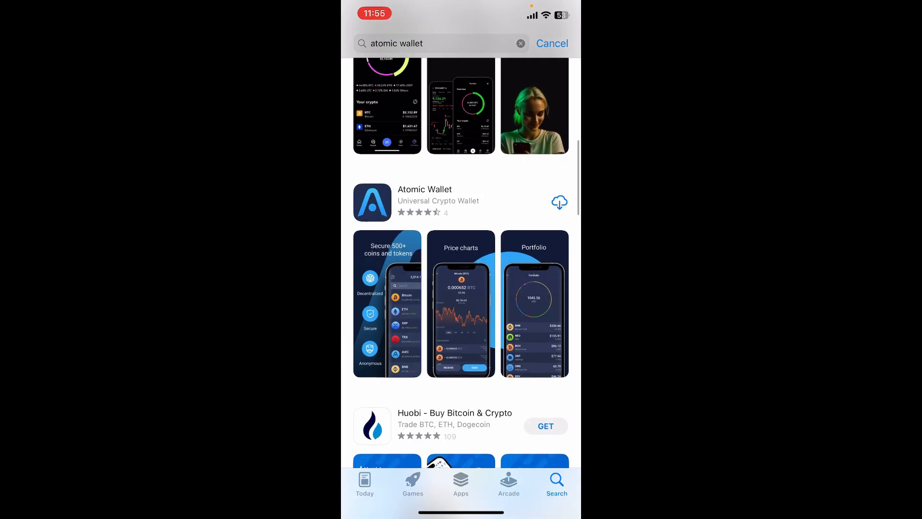
{"action": "left_click", "coordinate": [424, 200]}
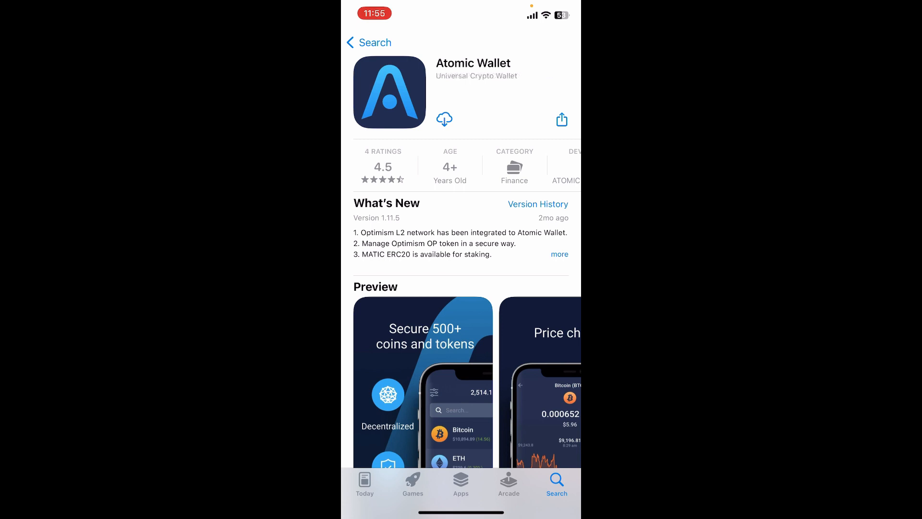
Download Atomic Wallet from the App Store and launch it once installed
{"action": "left_click", "coordinate": [444, 119]}
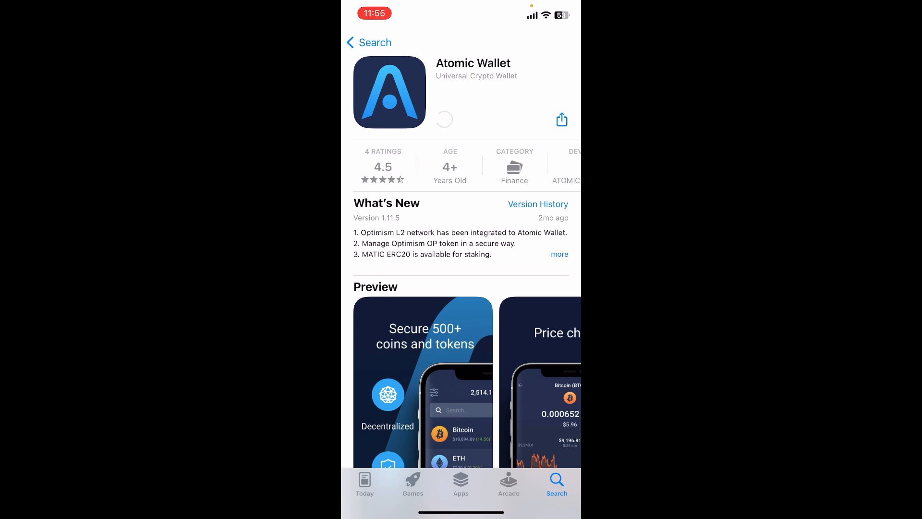
{"action": "left_click", "coordinate": [444, 119]}
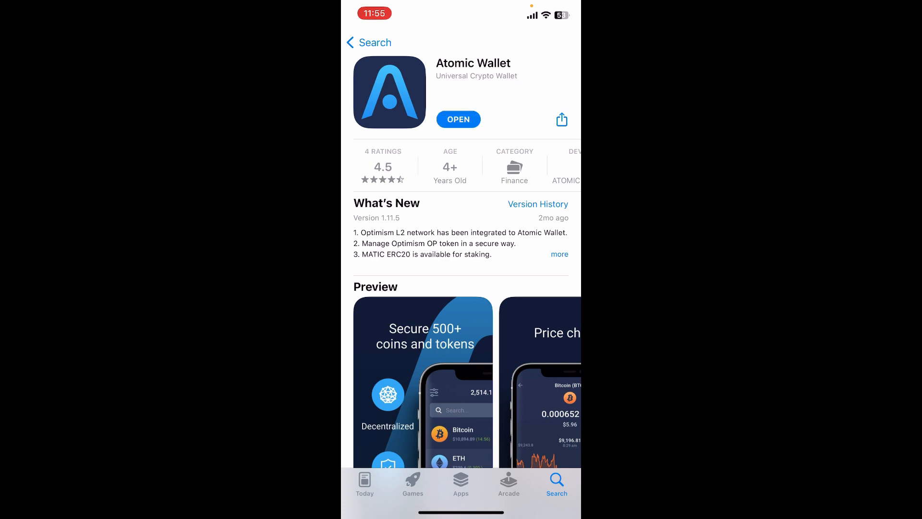
{"action": "left_click", "coordinate": [458, 120]}
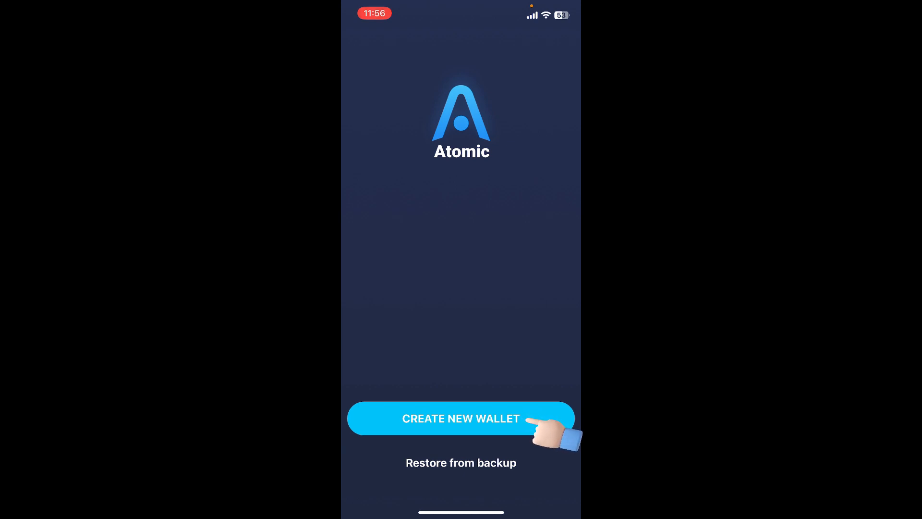
Choose 'Restore from backup' on the Atomic welcome screen
{"action": "left_click", "coordinate": [461, 418]}
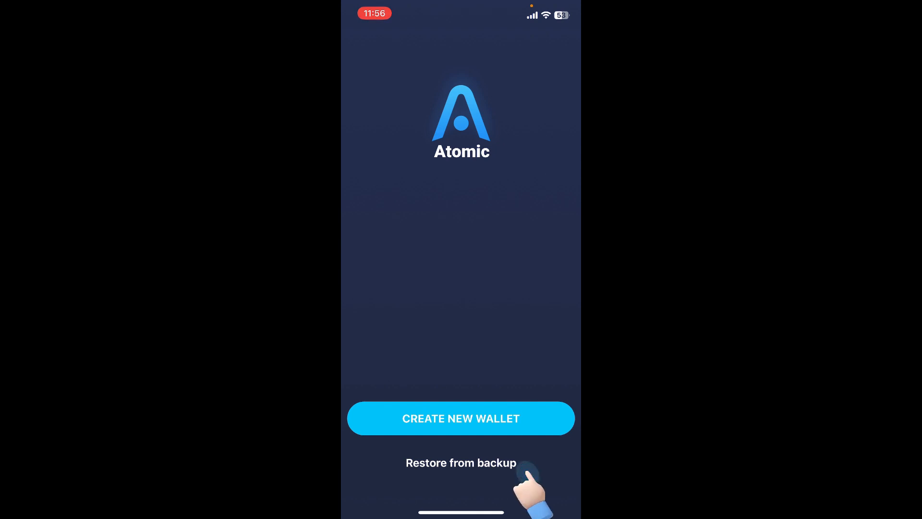
{"action": "left_click", "coordinate": [460, 462]}
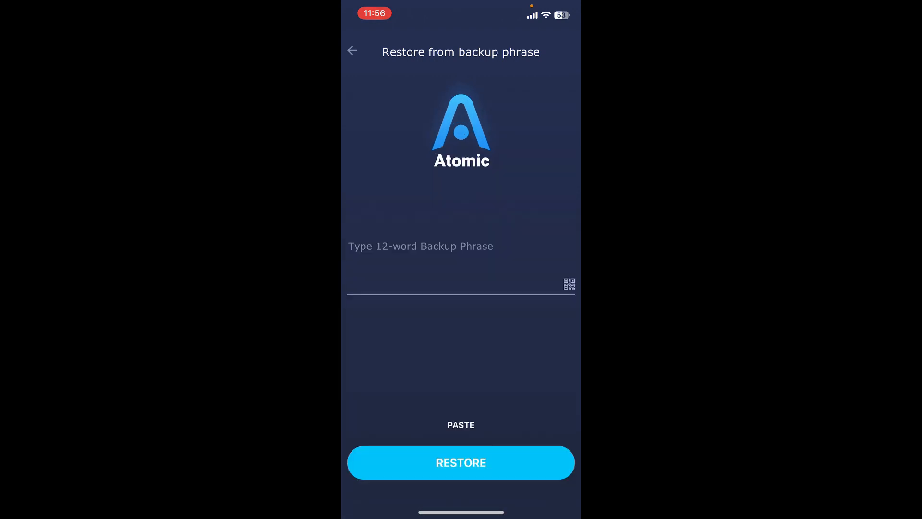
Enter the 12-word backup phrase and submit it with RESTORE
{"action": "left_click", "coordinate": [461, 246]}
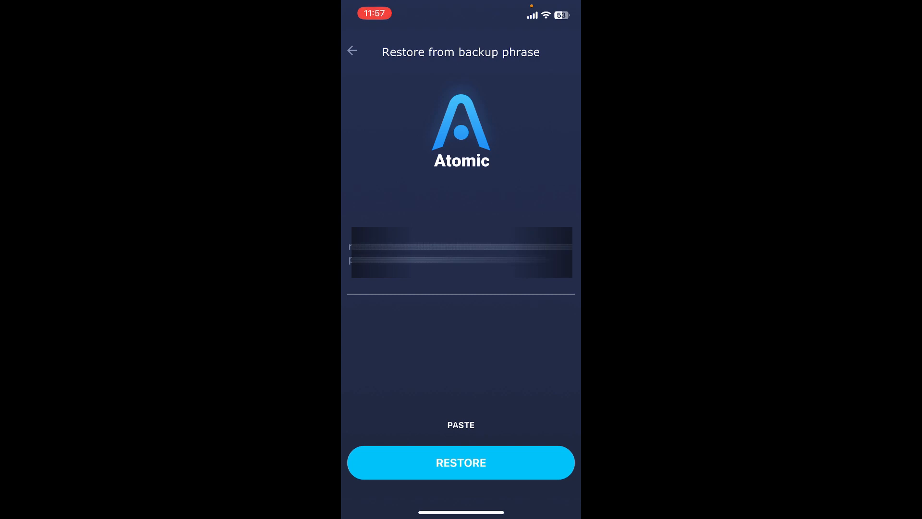
{"action": "left_click", "coordinate": [461, 462]}
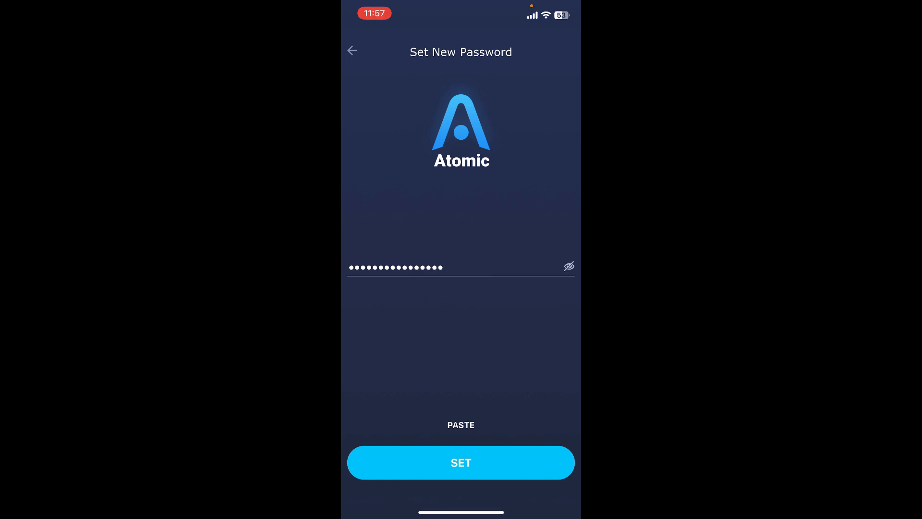
Set the new wallet password and confirm it to open the restored coin list
{"action": "left_click", "coordinate": [461, 461]}
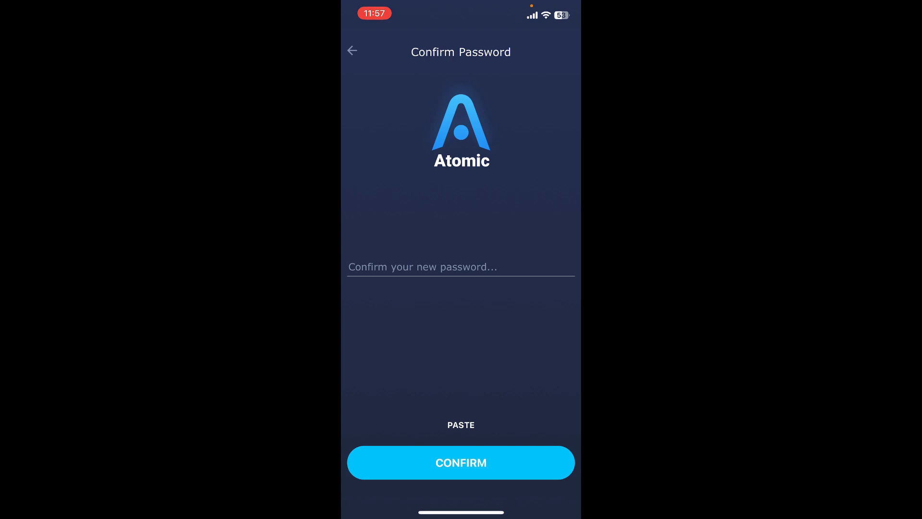
{"action": "left_click", "coordinate": [460, 462]}
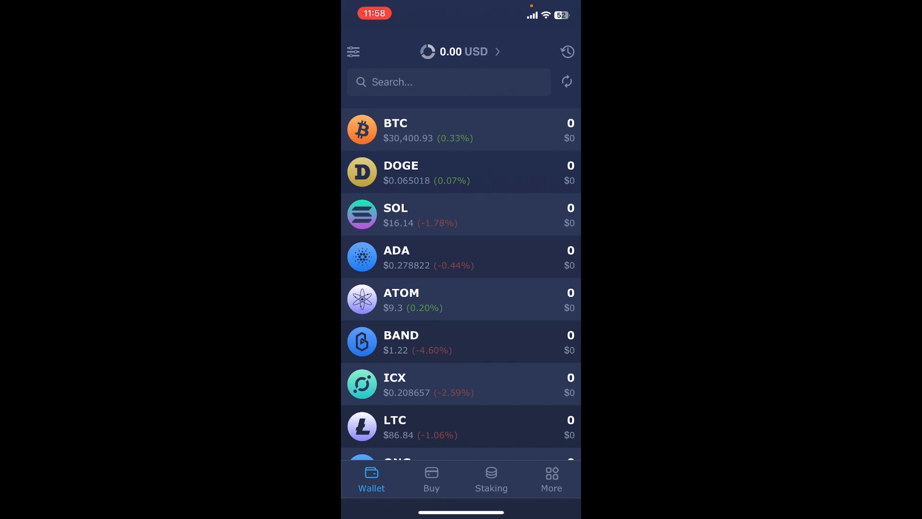
{"action": "scroll", "scroll_direction": "down", "scroll_amount": 3}
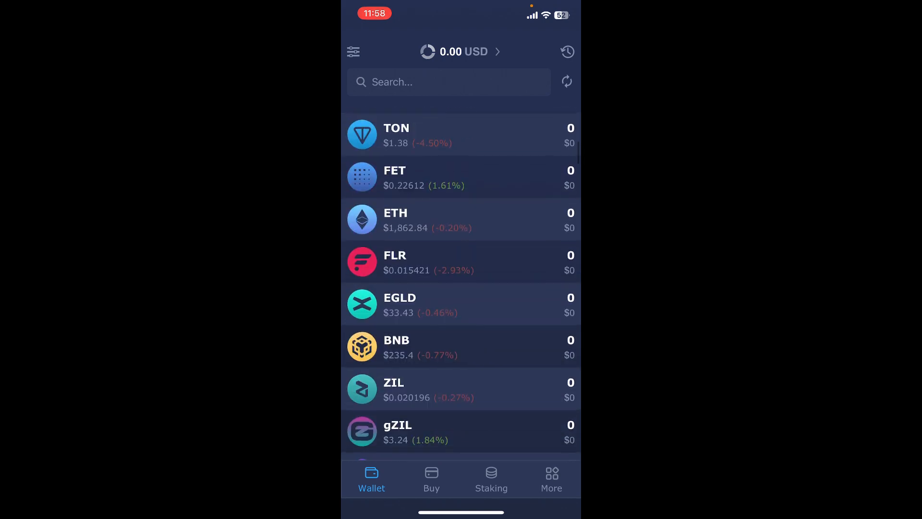
{"action": "scroll", "scroll_direction": "down", "scroll_amount": 3}
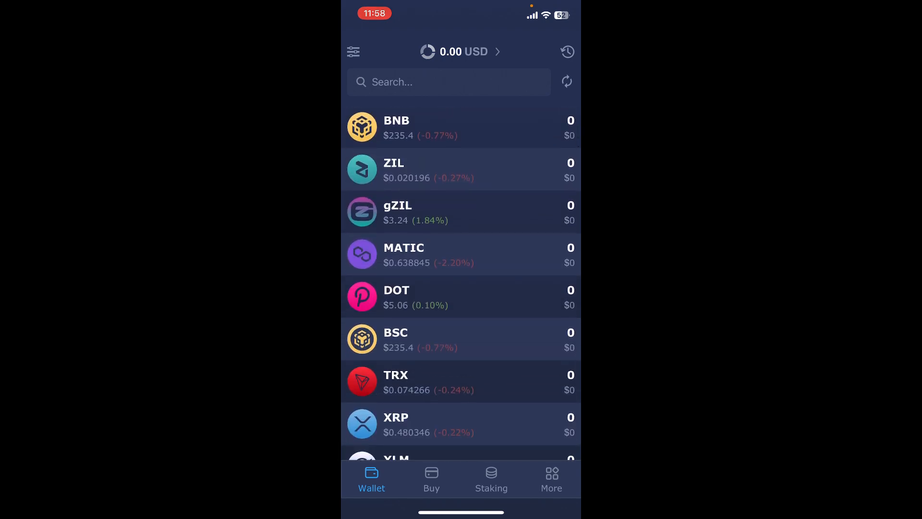